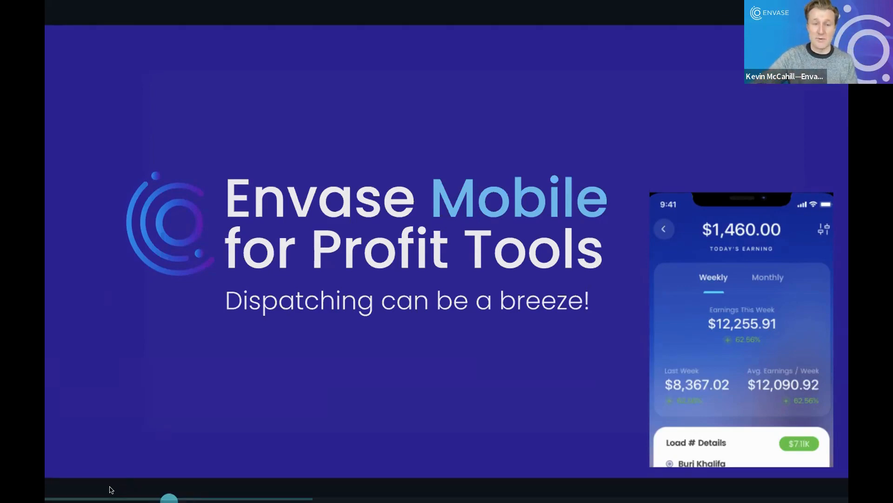
Step: Switch the Zoom share from the Envase Mobile title slide to the Profit Tools window
{"action": "left_click", "coordinate": [110, 487]}
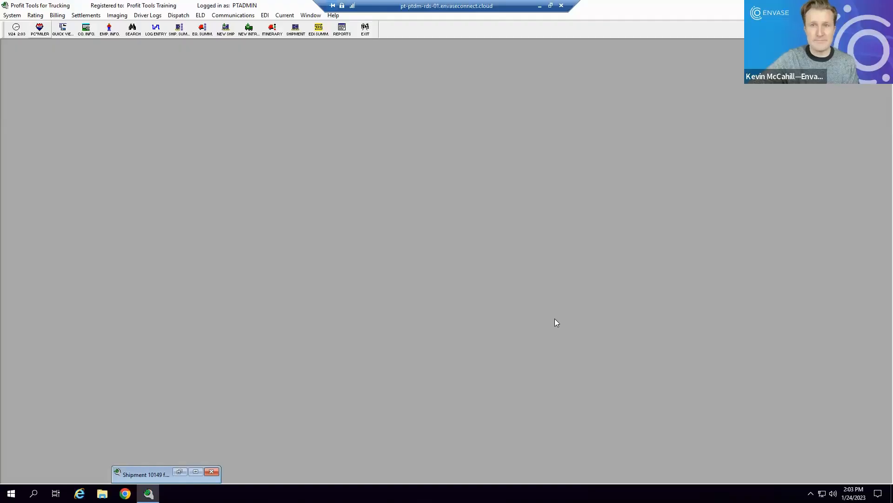
{"action": "left_click", "coordinate": [109, 29]}
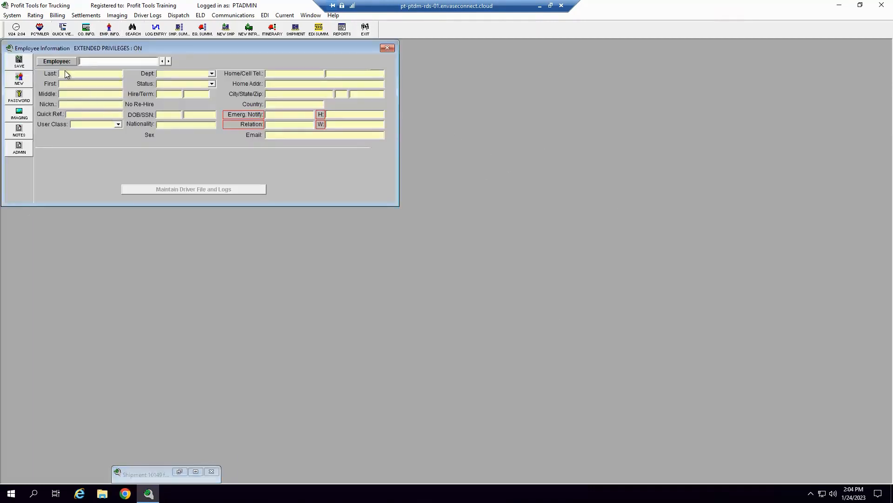
{"action": "left_click", "coordinate": [162, 61]}
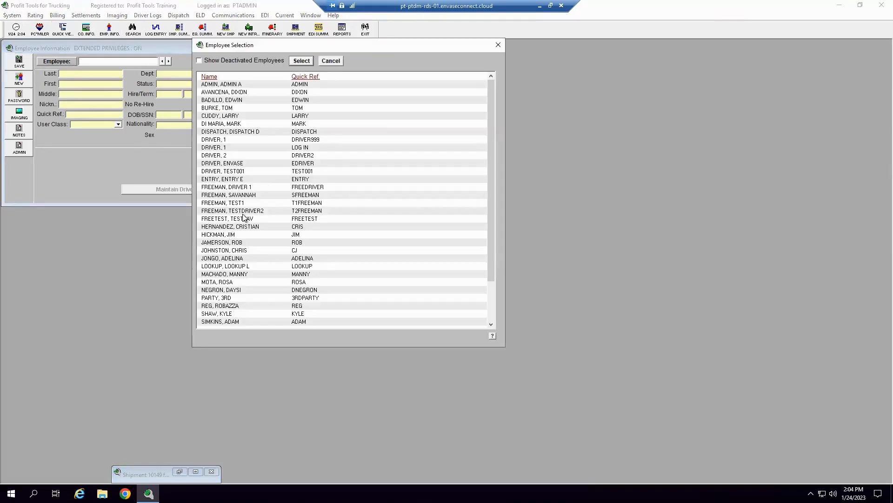
{"action": "left_click", "coordinate": [245, 171]}
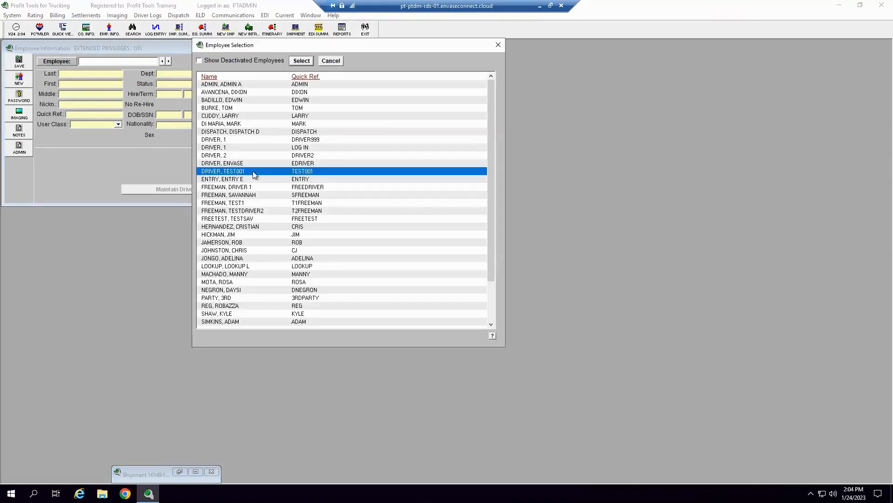
{"action": "left_click", "coordinate": [300, 60]}
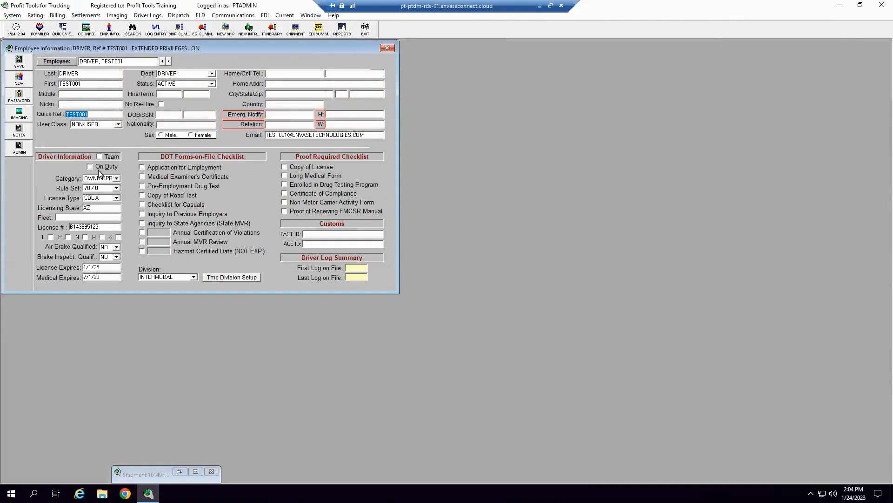
{"action": "left_click", "coordinate": [117, 178]}
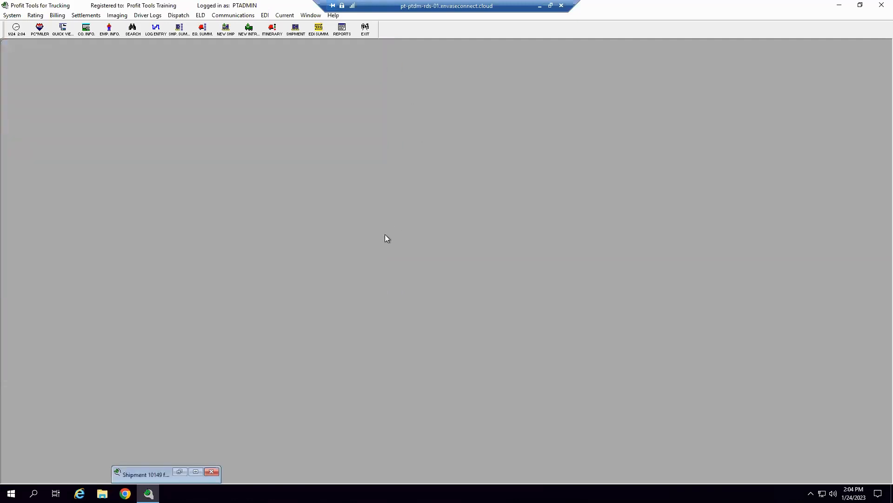
Step: Review the Per Diem/Rental Lease Types table via System > Setup > Equipment, selecting the ANL SINGAPORE row
{"action": "left_click", "coordinate": [11, 14]}
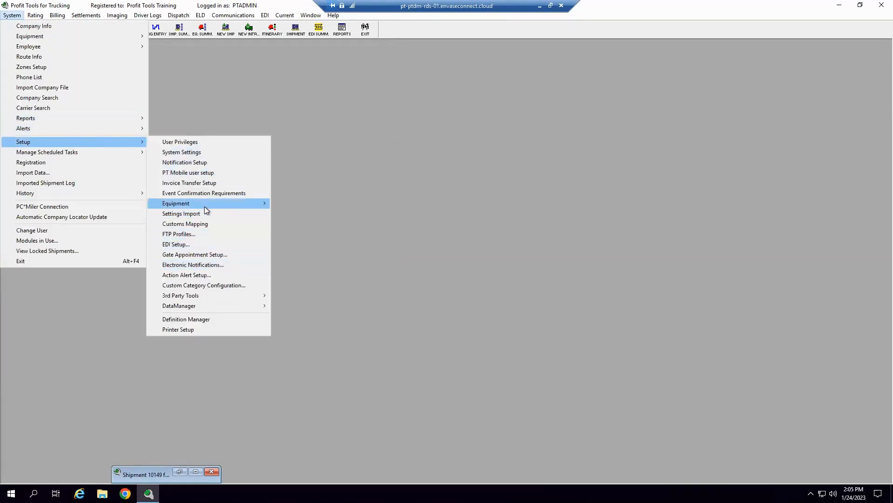
{"action": "mouse_move", "coordinate": [176, 203]}
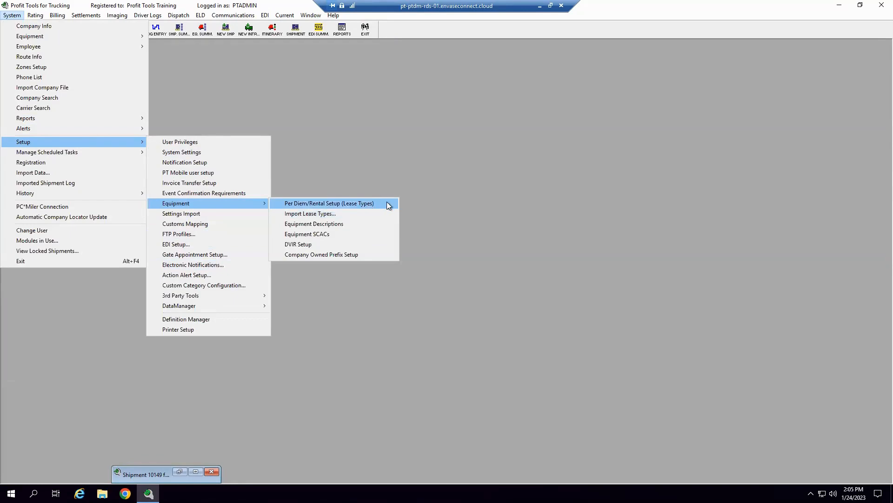
{"action": "left_click", "coordinate": [329, 203]}
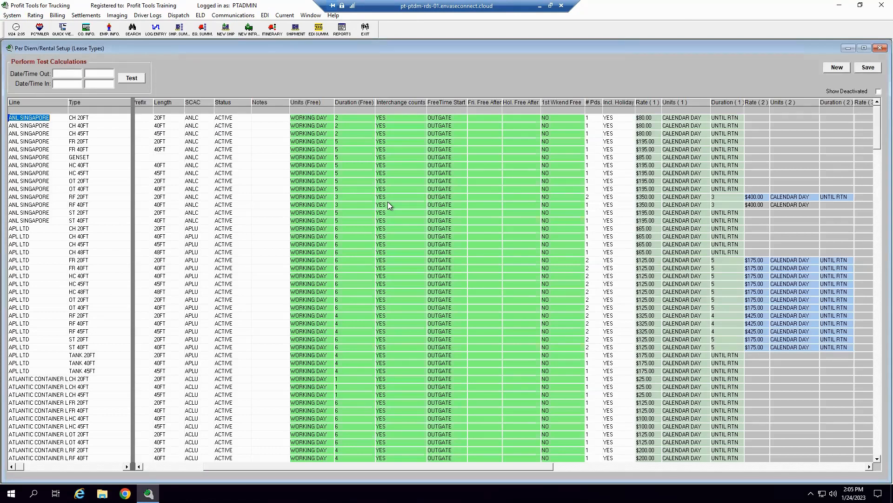
{"action": "mouse_move", "coordinate": [62, 321]}
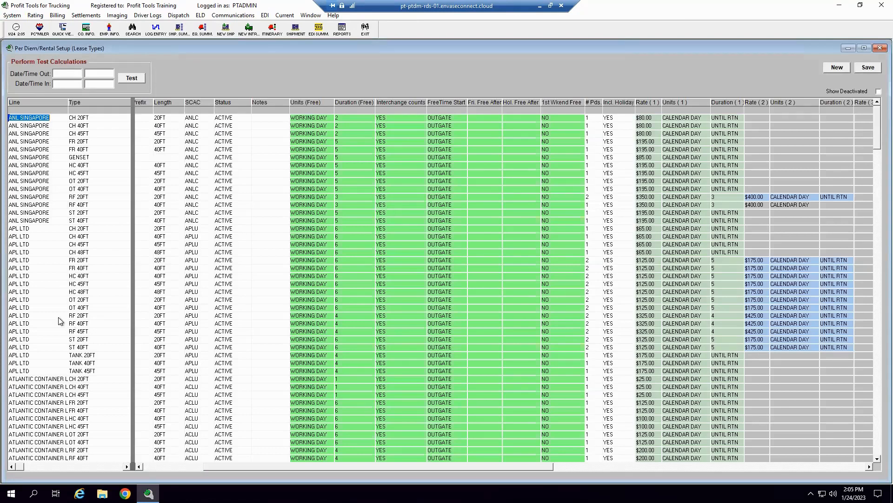
{"action": "mouse_move", "coordinate": [26, 136]}
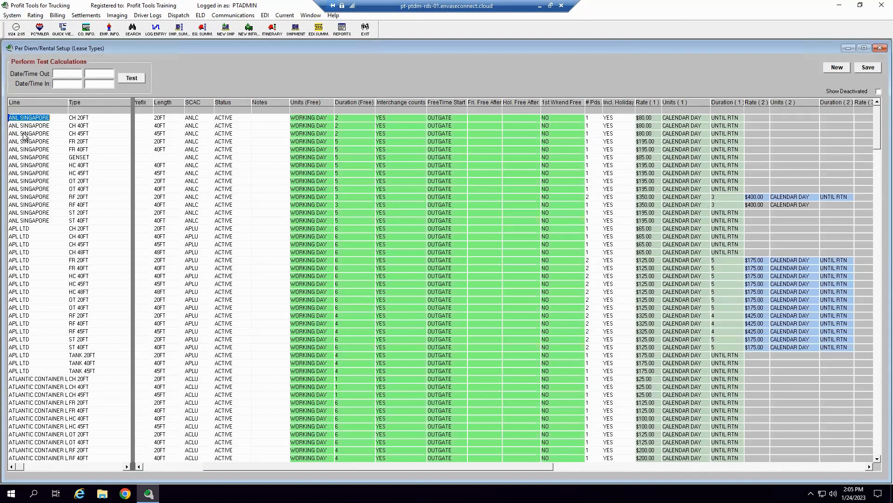
{"action": "left_click", "coordinate": [29, 134]}
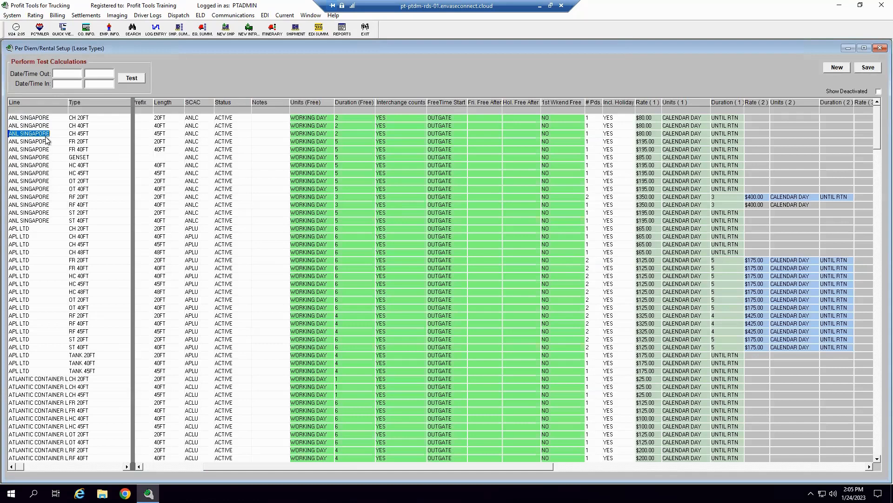
{"action": "mouse_move", "coordinate": [89, 137]}
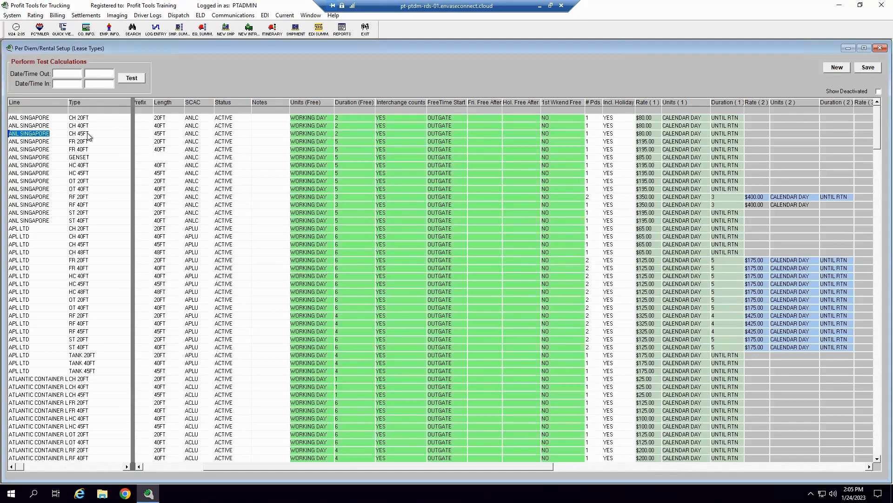
{"action": "left_click", "coordinate": [78, 134]}
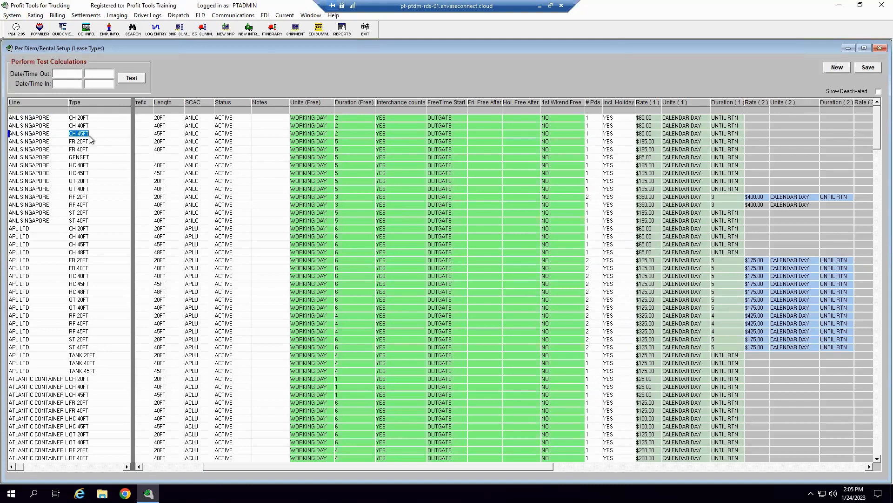
{"action": "mouse_move", "coordinate": [305, 72]}
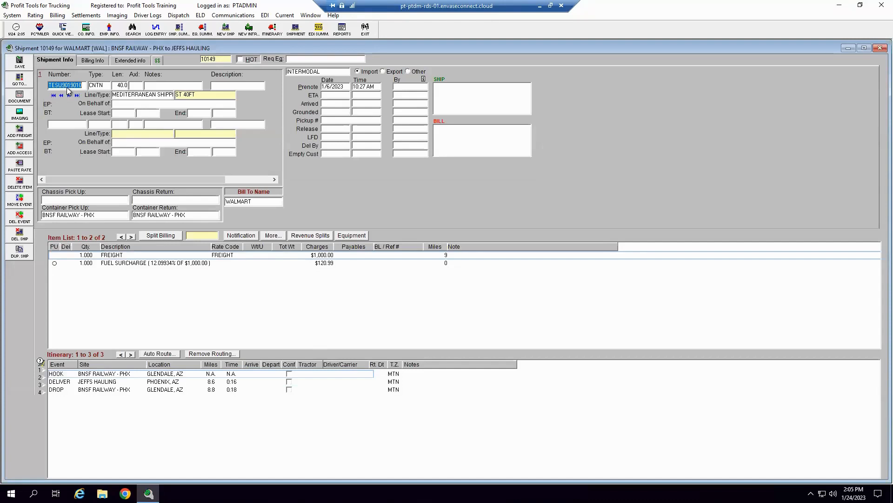
Step: Add chassis UNK2-10149, type CHAS, 40.0 ft, 2 axles, to shipment 10149's equipment
{"action": "left_click", "coordinate": [106, 124]}
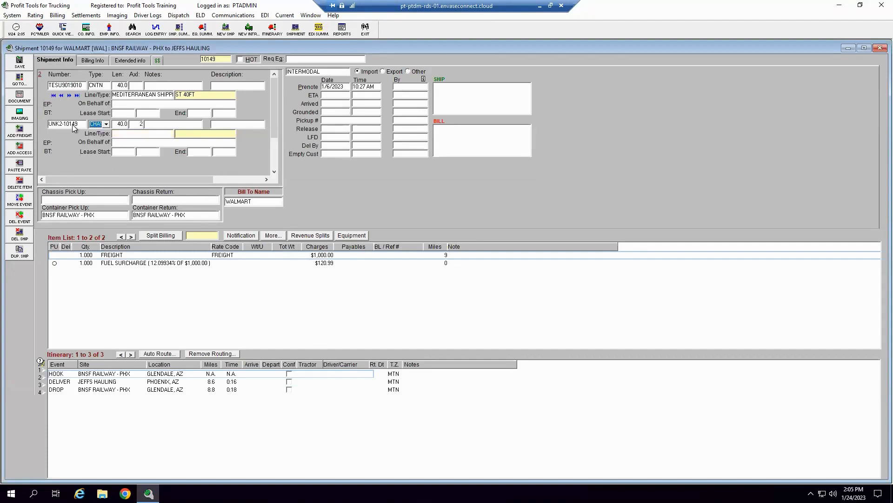
{"action": "mouse_move", "coordinate": [63, 124]}
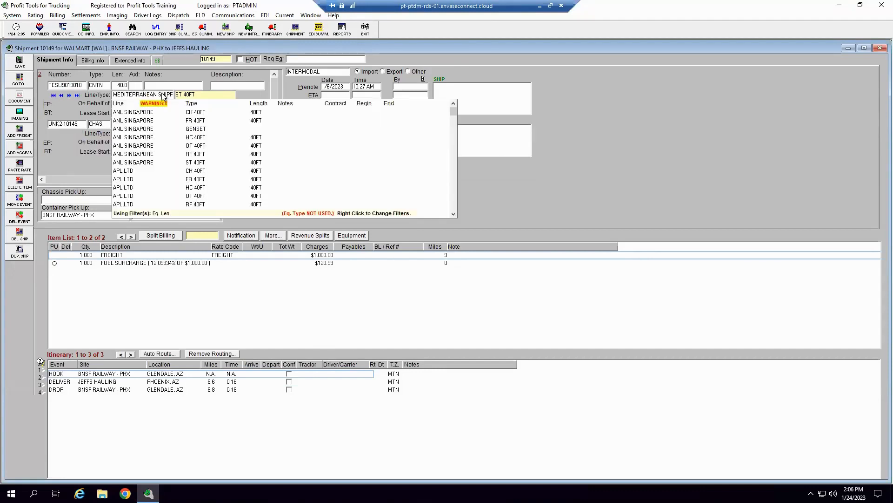
{"action": "mouse_move", "coordinate": [211, 99]}
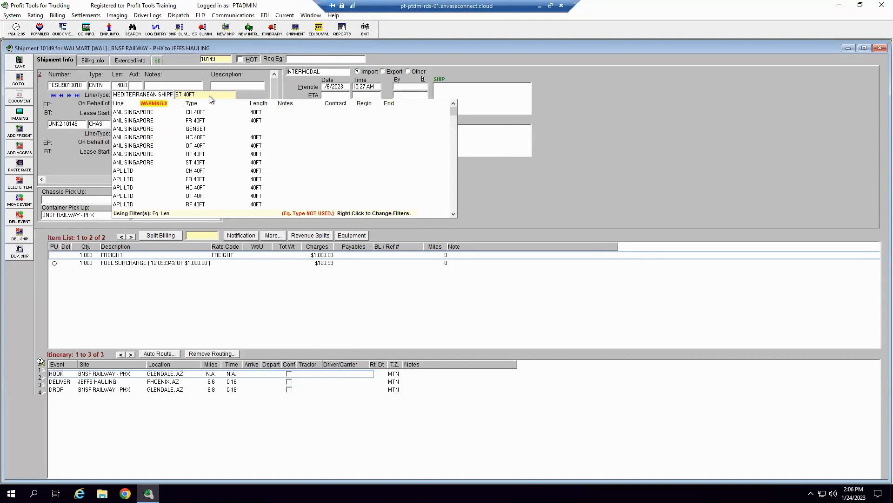
{"action": "mouse_move", "coordinate": [495, 202]}
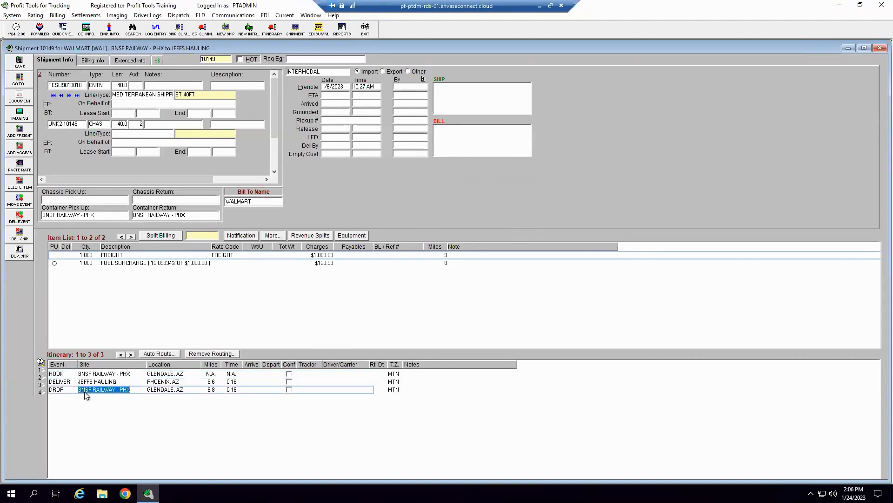
{"action": "left_click", "coordinate": [104, 373]}
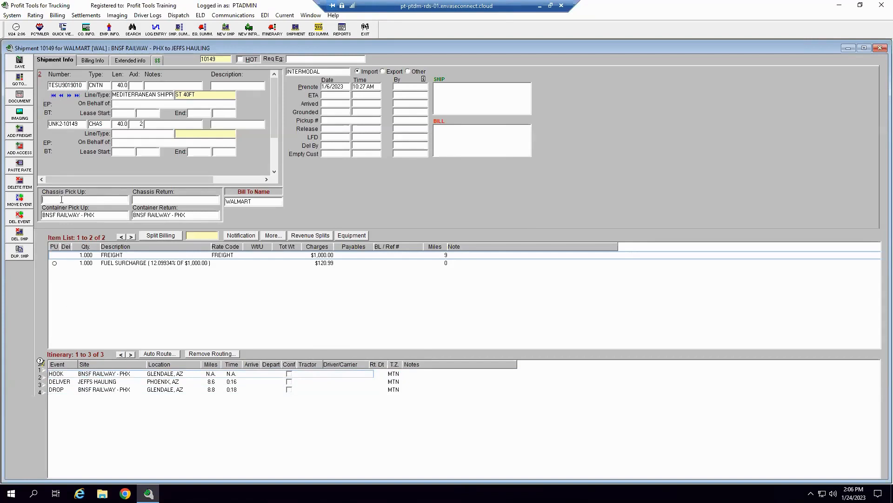
Step: Set INLAND CONTAINER TRANSPORT as the chassis pick-up and accept the rate table
{"action": "type", "text": "INLAND"}
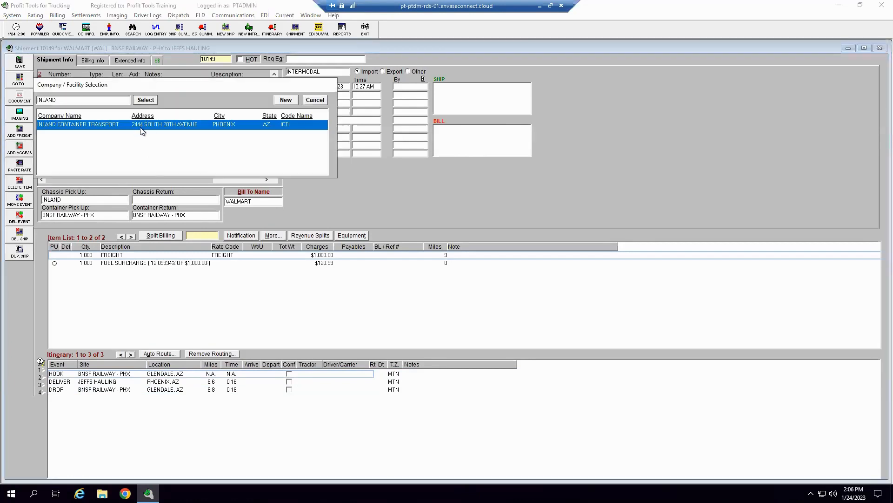
{"action": "left_click", "coordinate": [145, 100]}
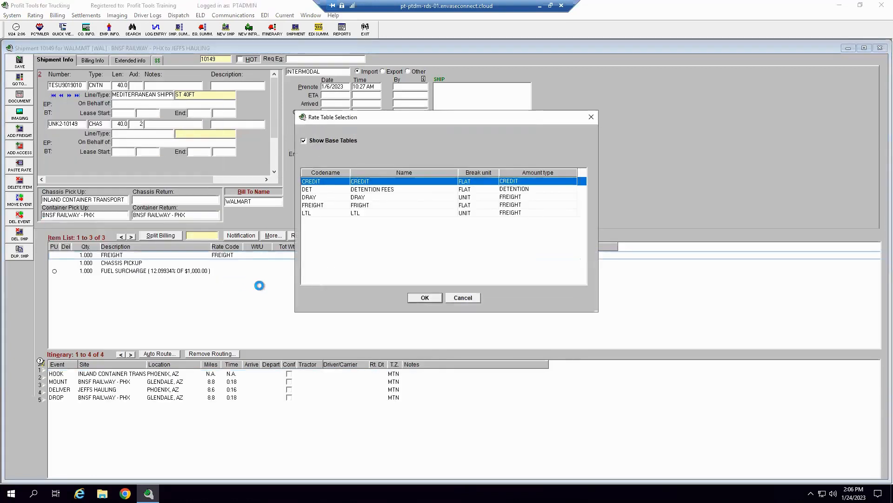
{"action": "mouse_move", "coordinate": [565, 177]}
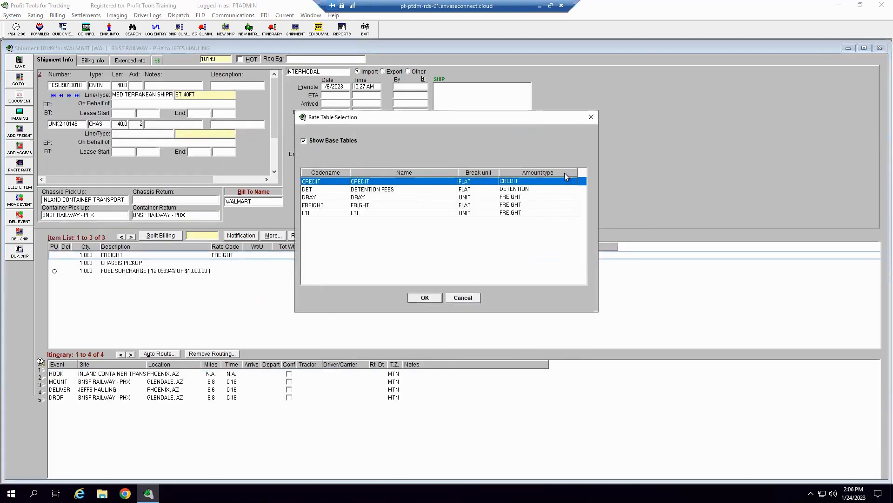
{"action": "left_click", "coordinate": [424, 297]}
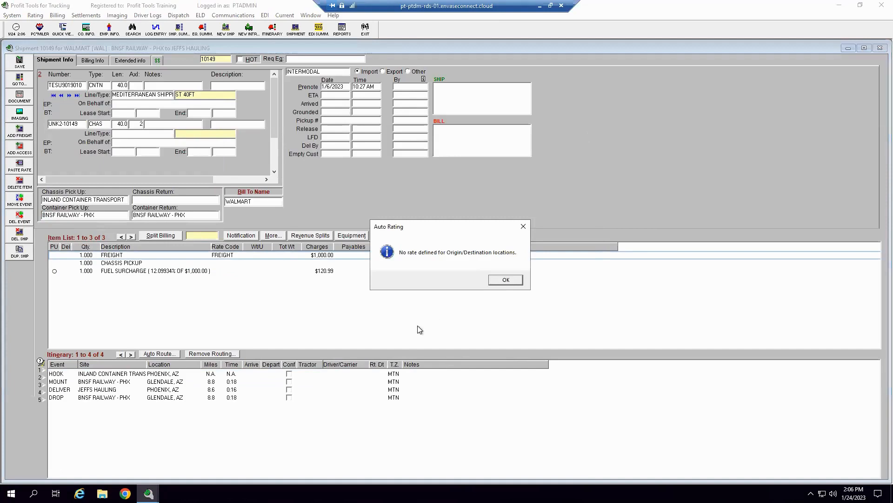
Step: Move the DROP at BNSF Railway to the end of the itinerary after HOOK, MOUNT, DELIVER
{"action": "left_click", "coordinate": [504, 280]}
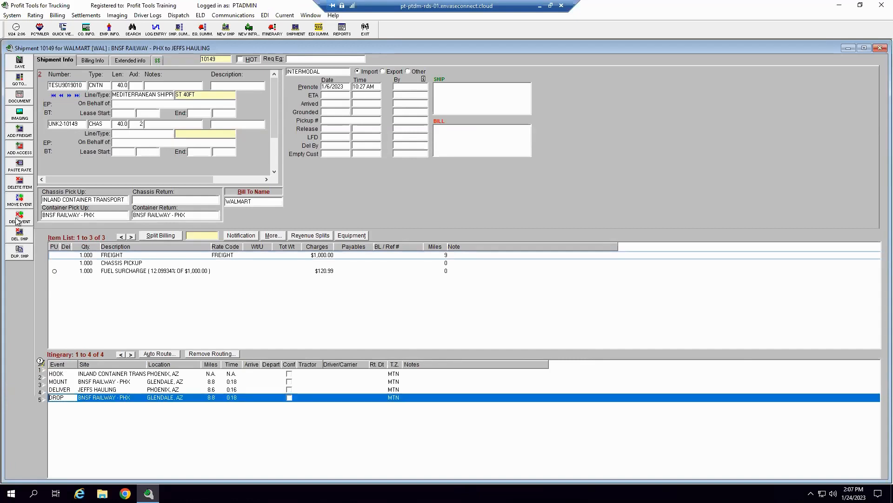
{"action": "mouse_move", "coordinate": [24, 199]}
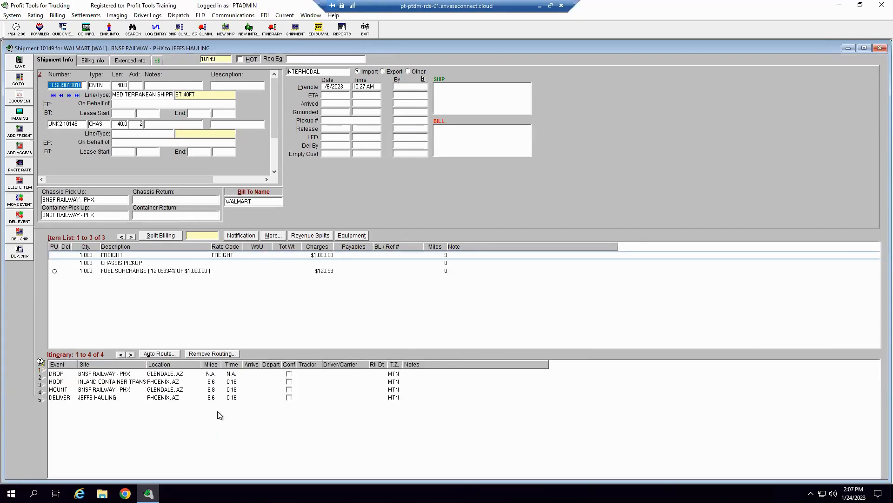
{"action": "mouse_move", "coordinate": [179, 421]}
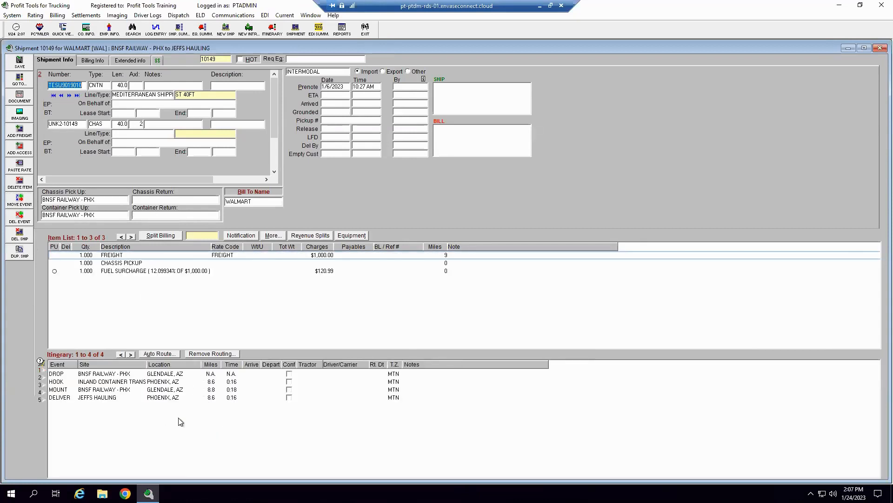
{"action": "mouse_move", "coordinate": [189, 428]}
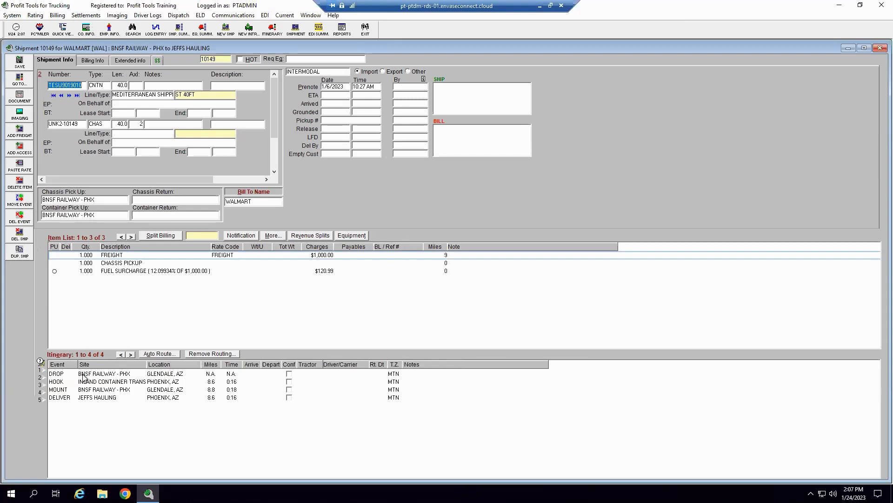
{"action": "left_click", "coordinate": [56, 373]}
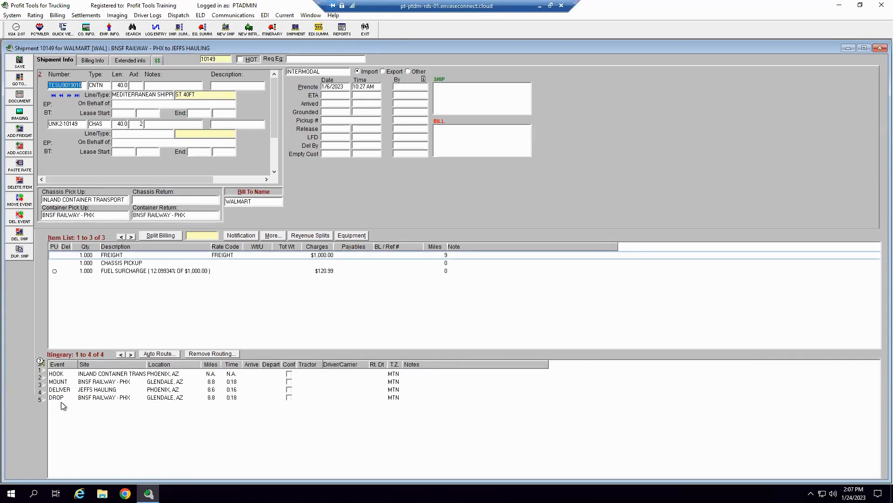
{"action": "mouse_move", "coordinate": [419, 398]}
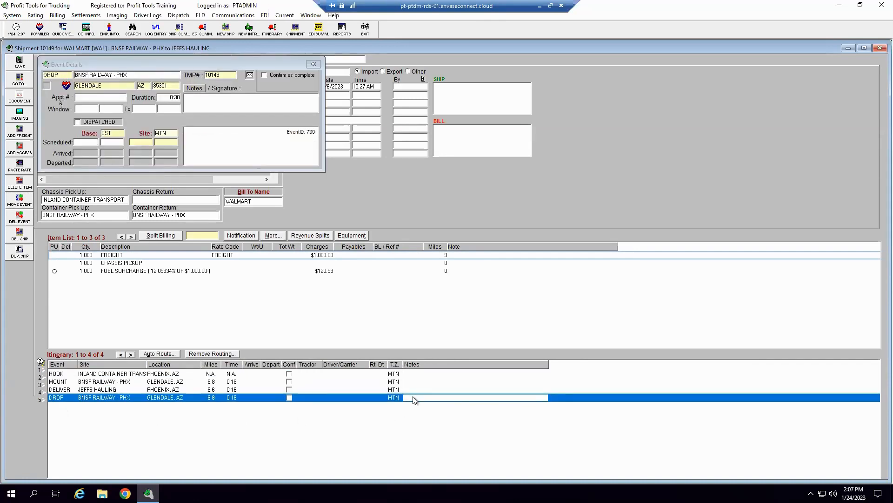
{"action": "left_click", "coordinate": [312, 65]}
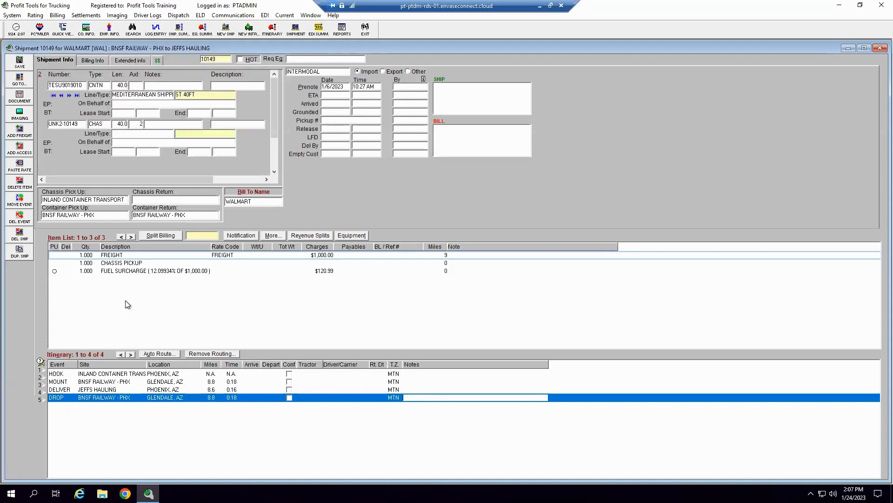
{"action": "mouse_move", "coordinate": [132, 261]}
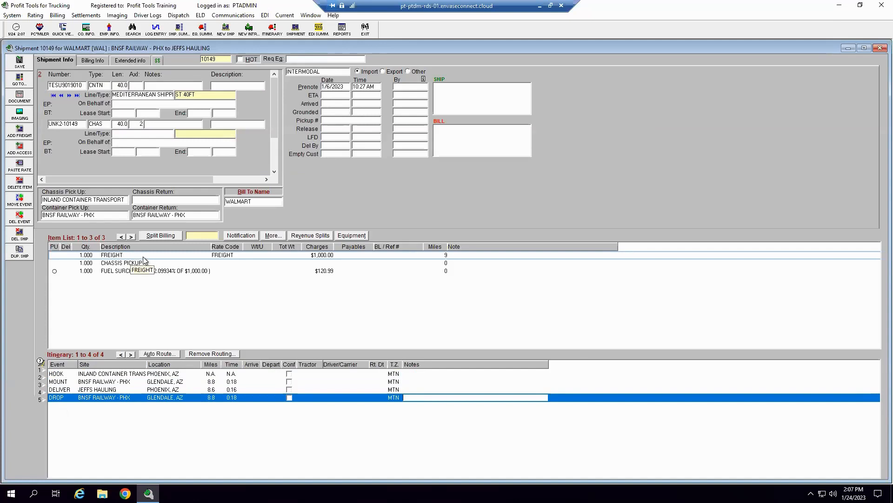
{"action": "double_click", "coordinate": [112, 255]}
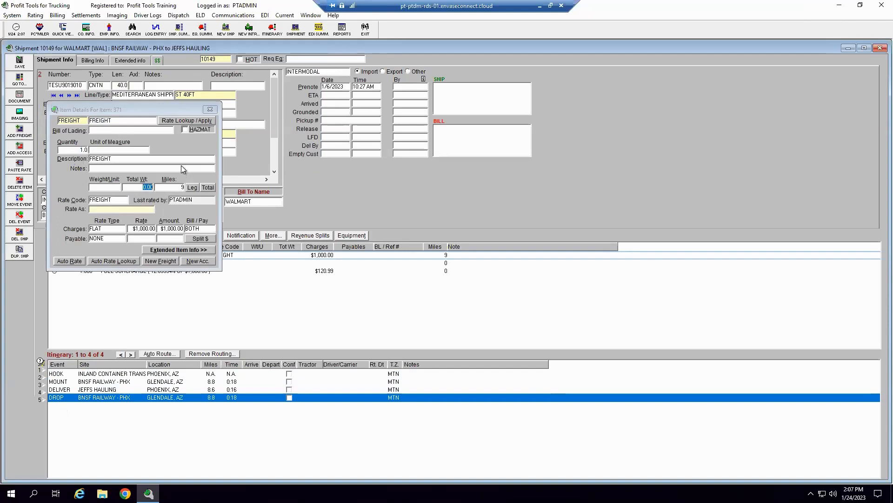
{"action": "left_click", "coordinate": [209, 110]}
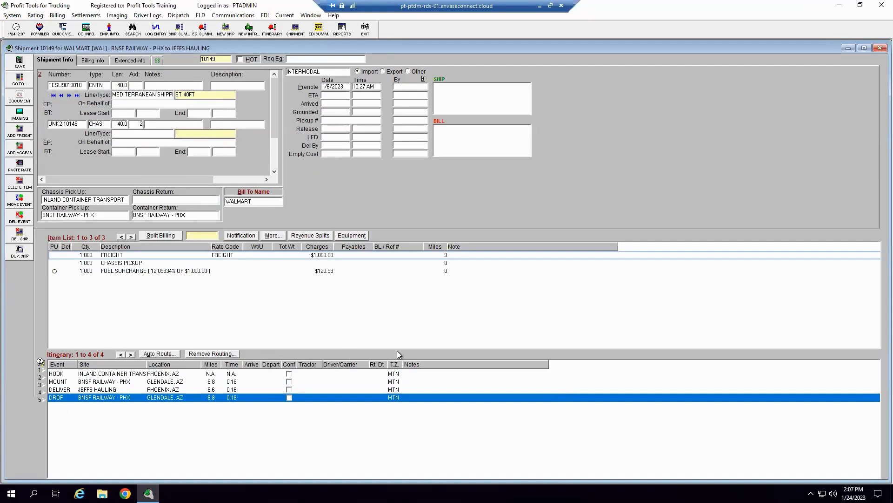
{"action": "mouse_move", "coordinate": [374, 331]}
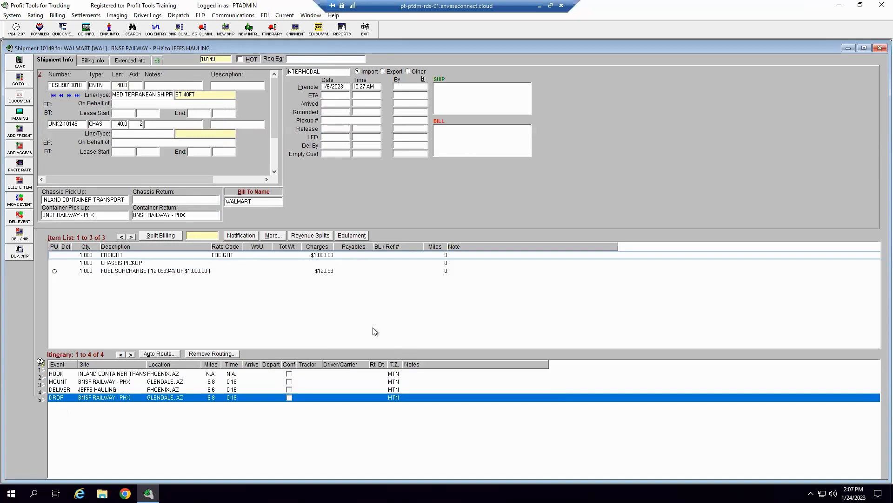
{"action": "left_click", "coordinate": [92, 60]}
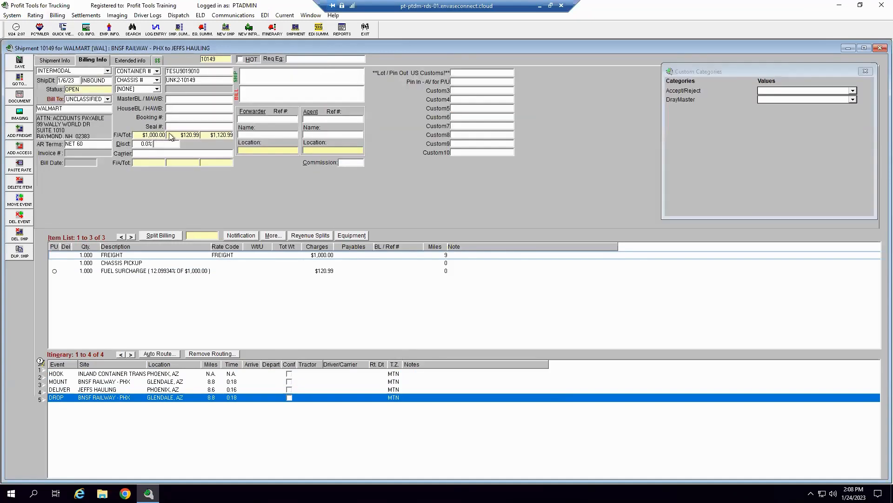
{"action": "mouse_move", "coordinate": [173, 108]}
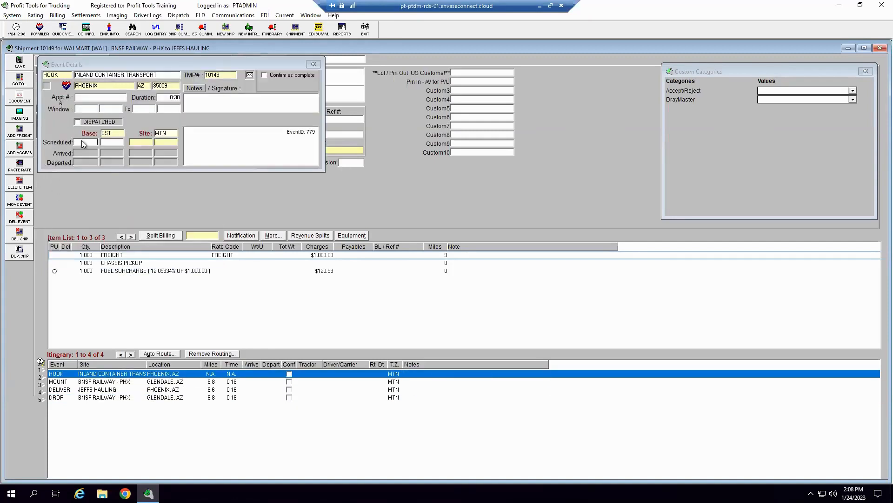
{"action": "mouse_move", "coordinate": [108, 150]}
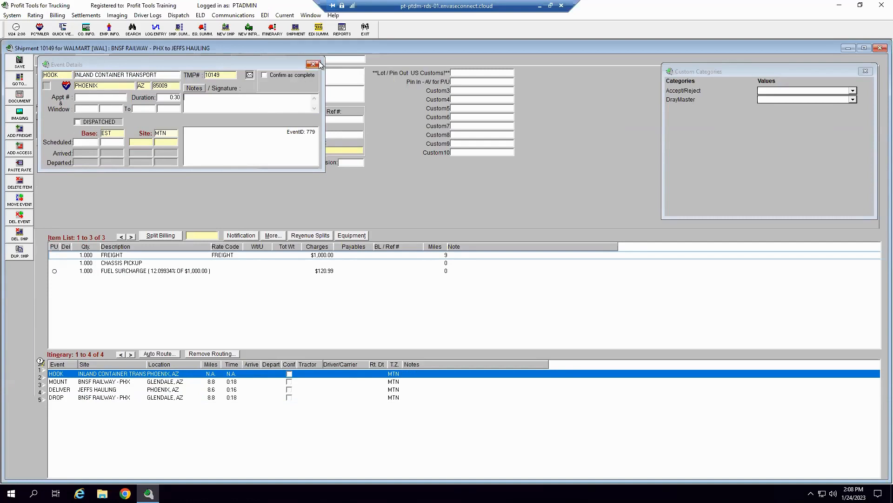
{"action": "left_click", "coordinate": [312, 65]}
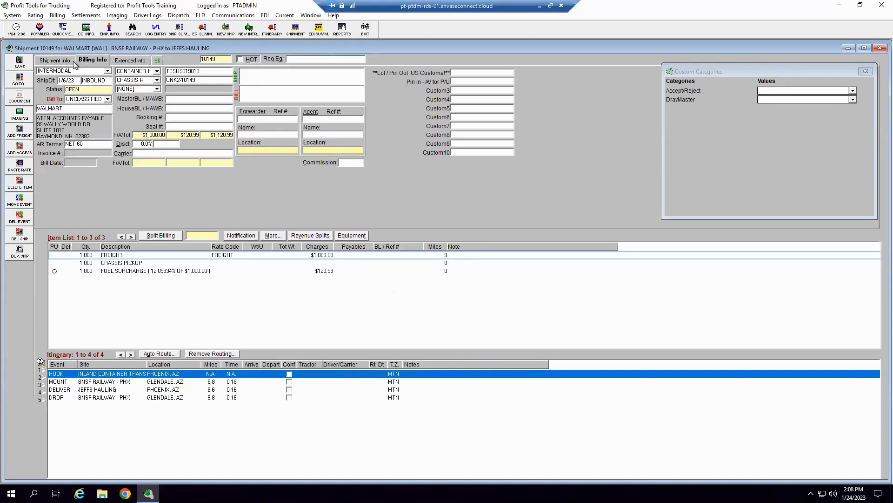
{"action": "left_click", "coordinate": [55, 60]}
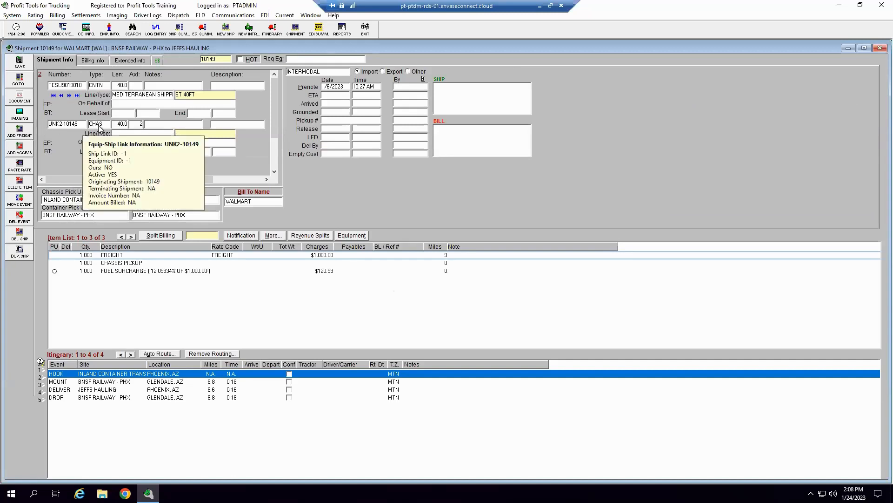
{"action": "mouse_move", "coordinate": [331, 80]}
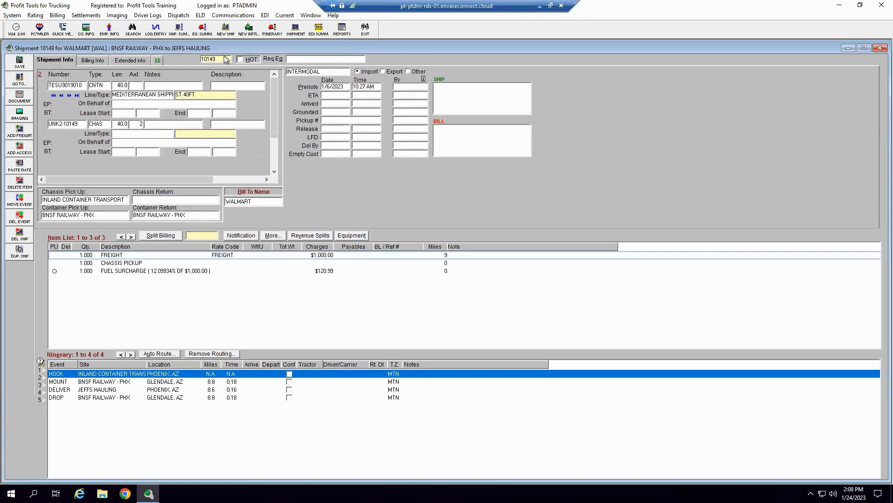
{"action": "mouse_move", "coordinate": [650, 139]}
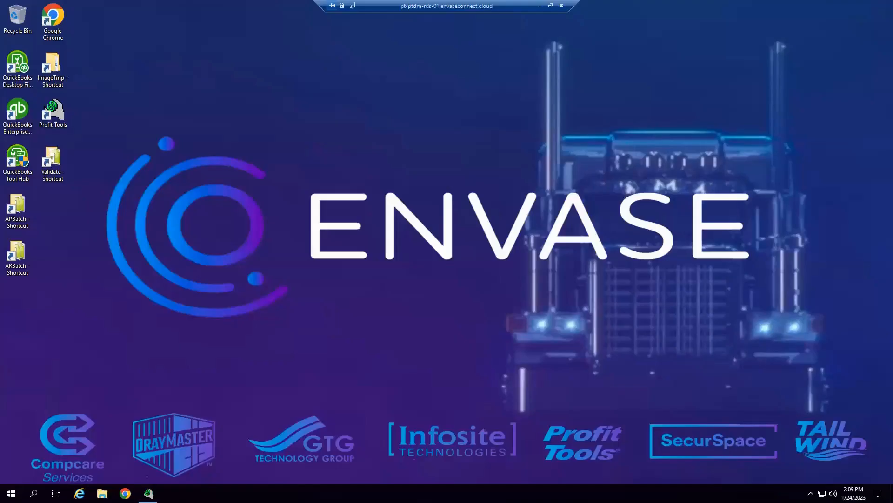
{"action": "mouse_move", "coordinate": [376, 6]}
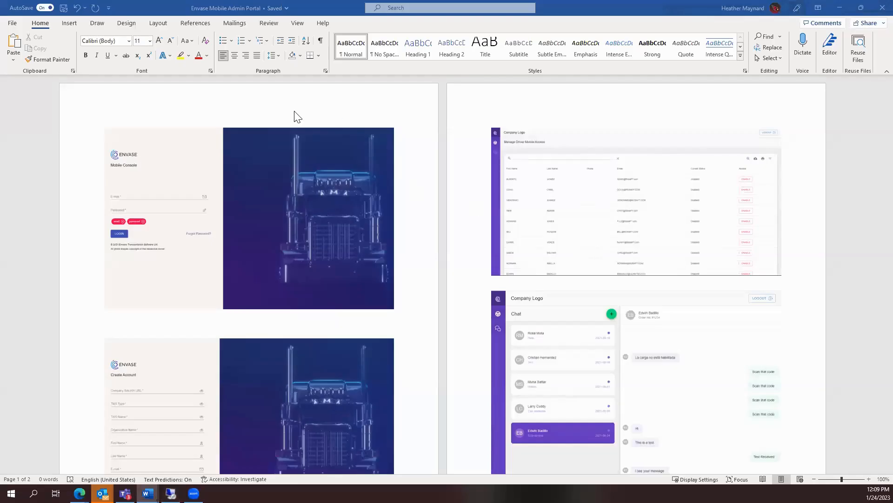
{"action": "mouse_move", "coordinate": [292, 297]}
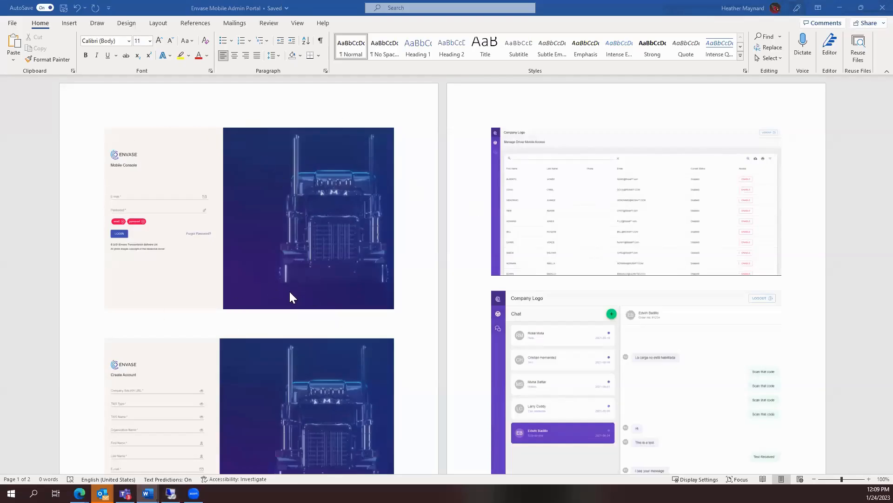
{"action": "scroll", "scroll_direction": "down", "scroll_amount": 3}
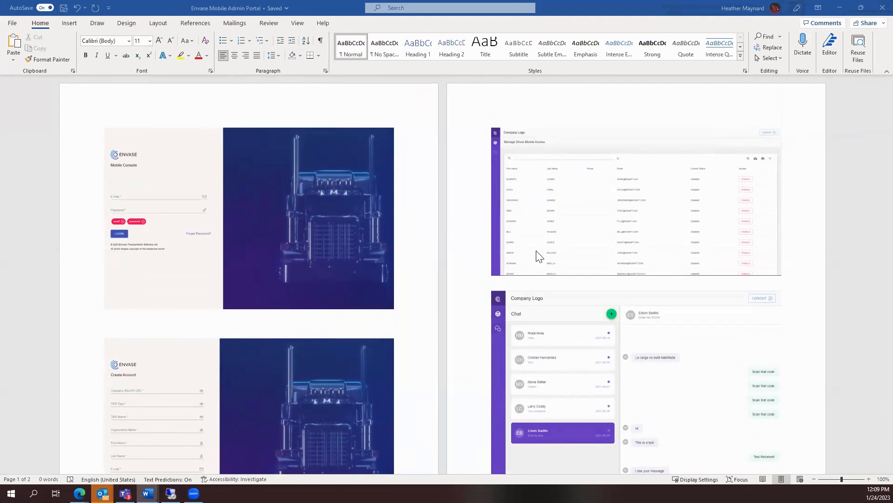
{"action": "mouse_move", "coordinate": [754, 186]}
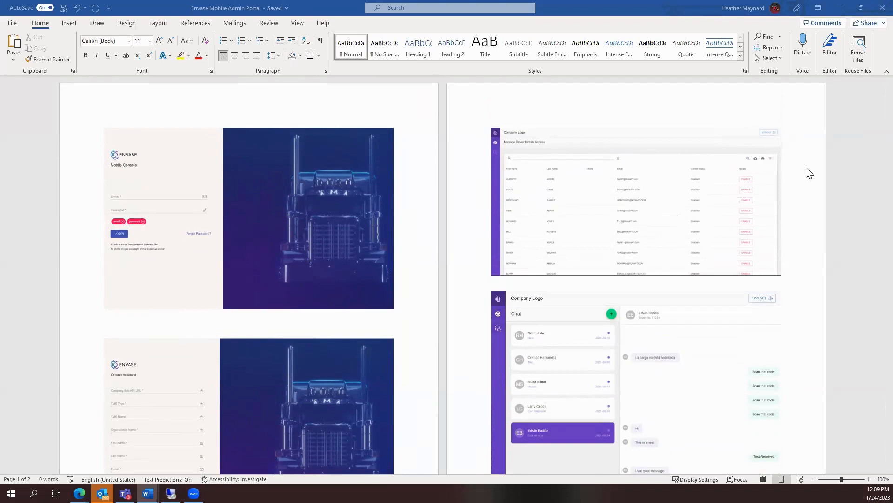
{"action": "scroll", "scroll_direction": "down", "scroll_amount": 3}
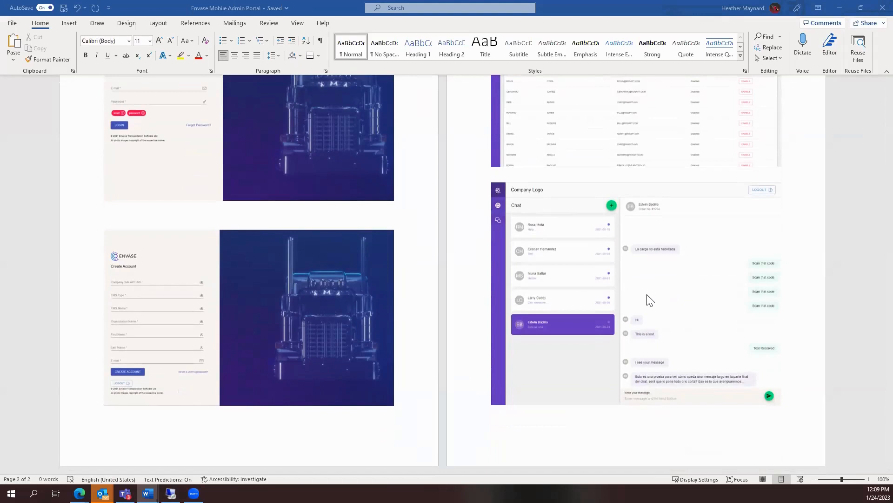
{"action": "mouse_move", "coordinate": [669, 367]}
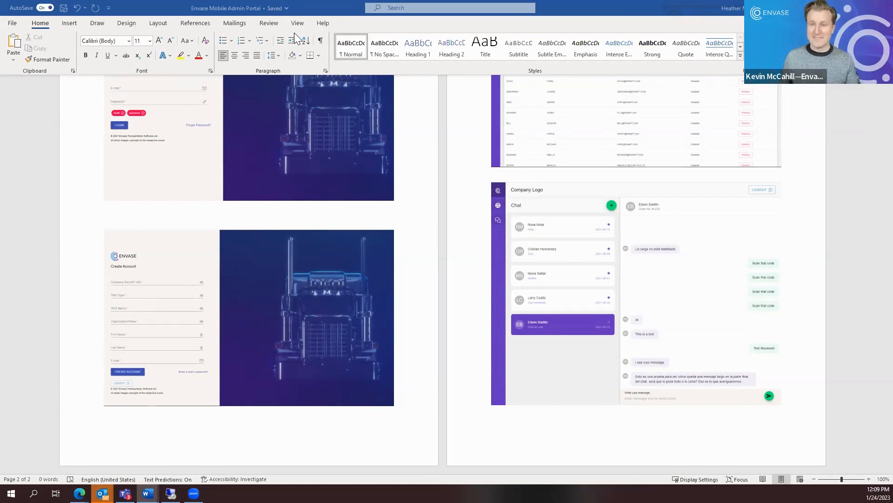
{"action": "mouse_move", "coordinate": [262, 29]}
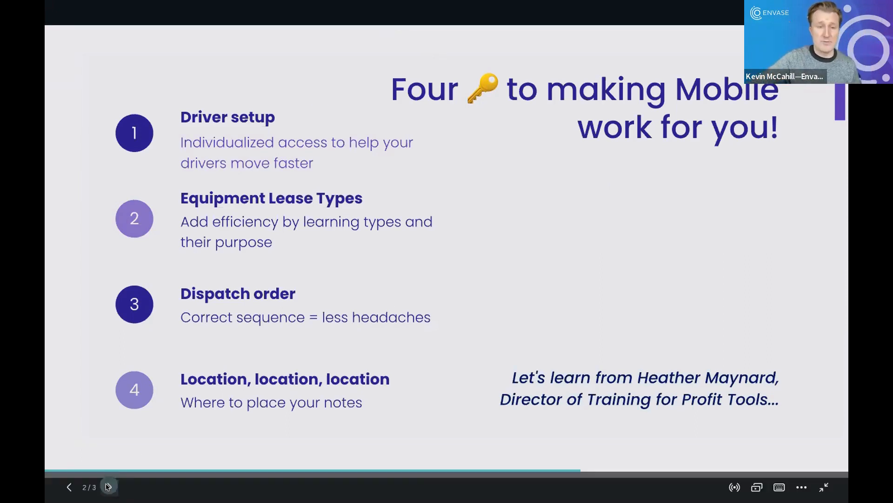
Step: Advance the slideshow from the Four Keys slide to the Questions slide
{"action": "left_click", "coordinate": [108, 487]}
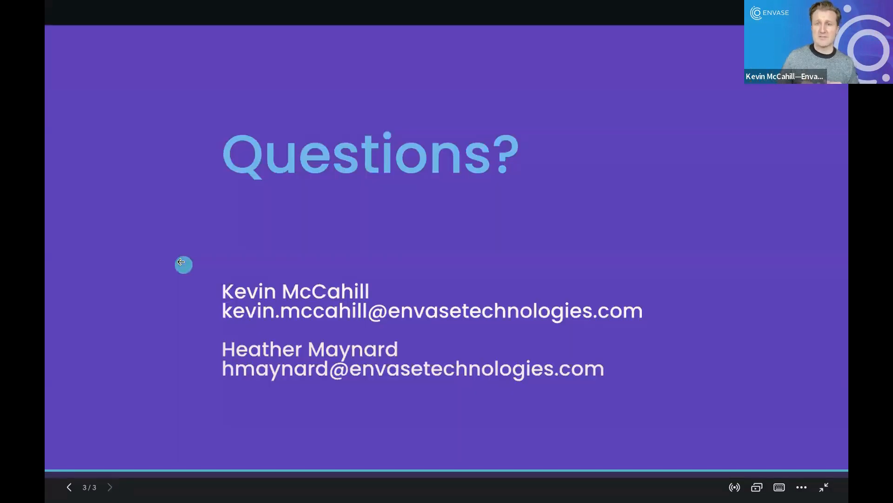